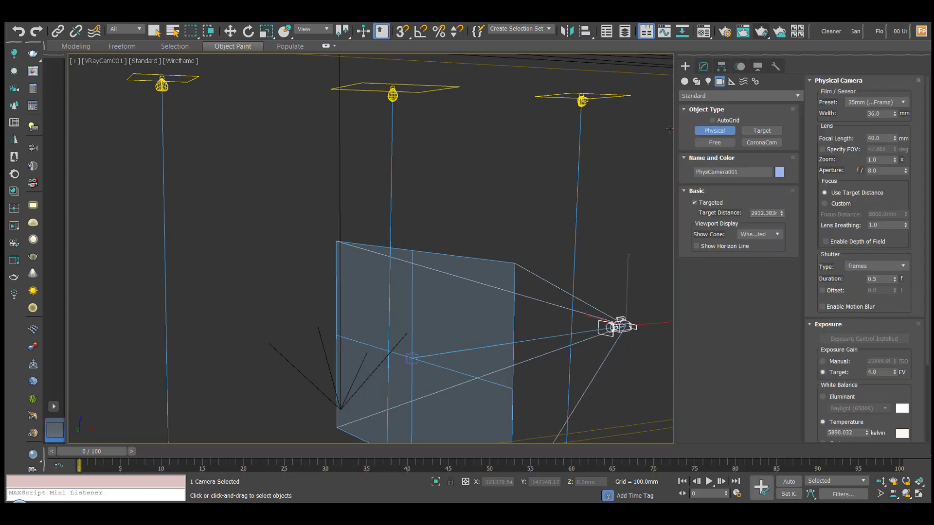
# - Look through PhysCamera001 in the active viewport
pyautogui.press('c')
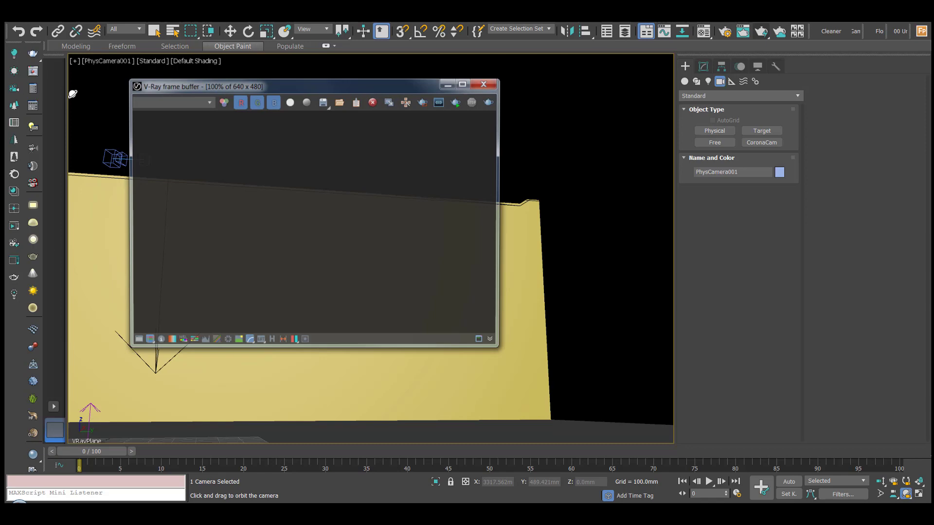
# - Run IPR in the V-Ray frame buffer, assign the Grey VRayMtl to the room, and bring up Render Setup
pyautogui.moveTo(298, 86); pyautogui.dragTo(297, 84)
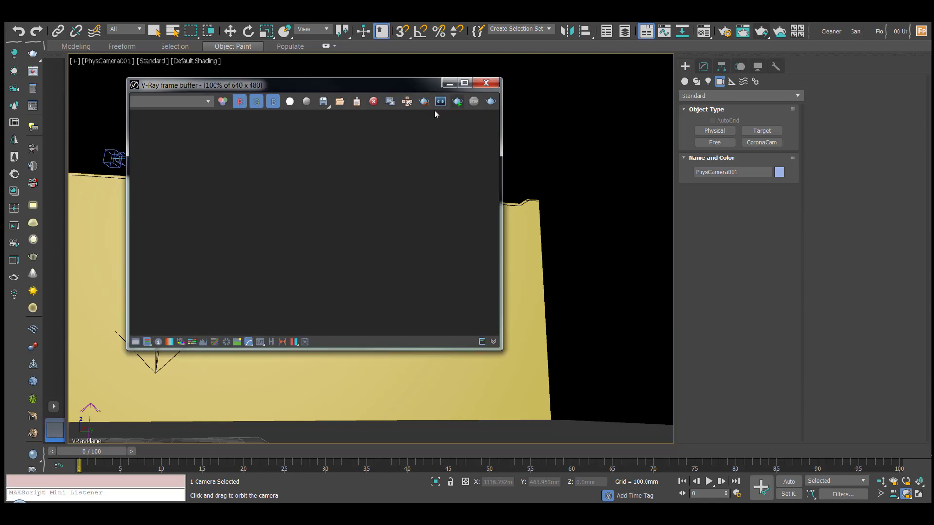
pyautogui.click(239, 102)
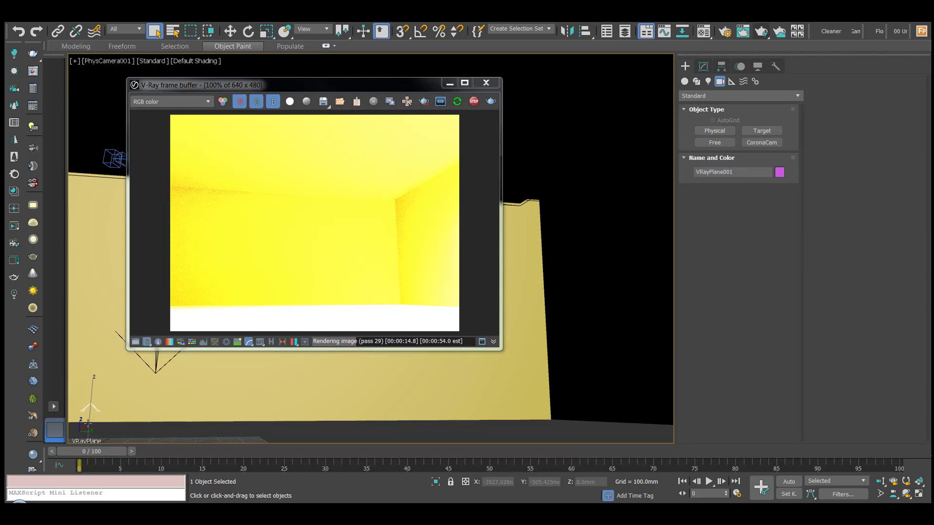
pyautogui.click(547, 218)
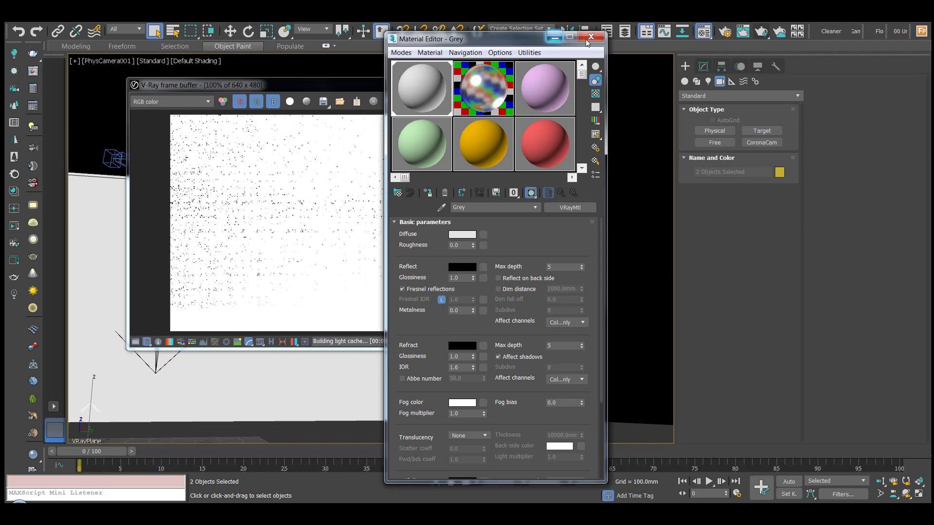
pyautogui.click(590, 38)
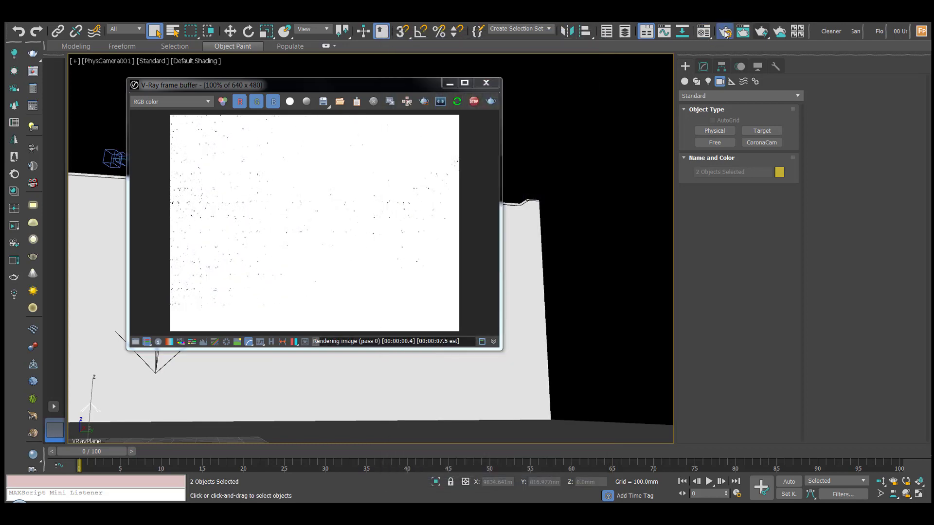
pyautogui.click(725, 31)
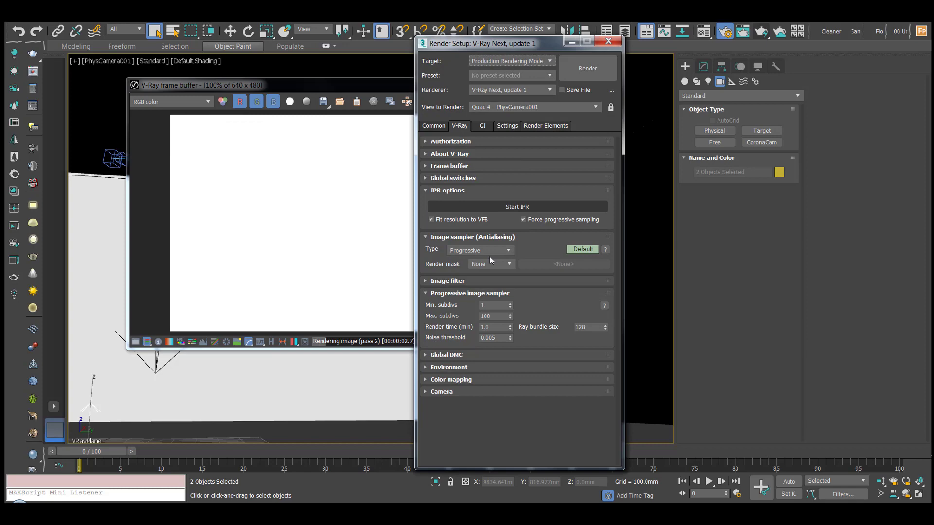
# - Scroll through the V-Ray IPR and image sampler options before closing Render Setup
pyautogui.scroll(-3)
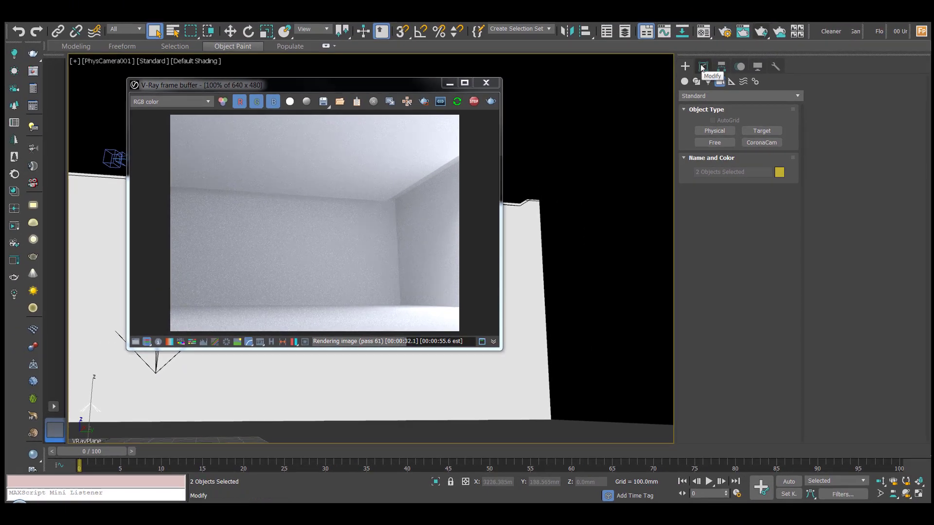
# - Show the Modify panel and select the current view's camera via Select Camera
pyautogui.click(702, 66)
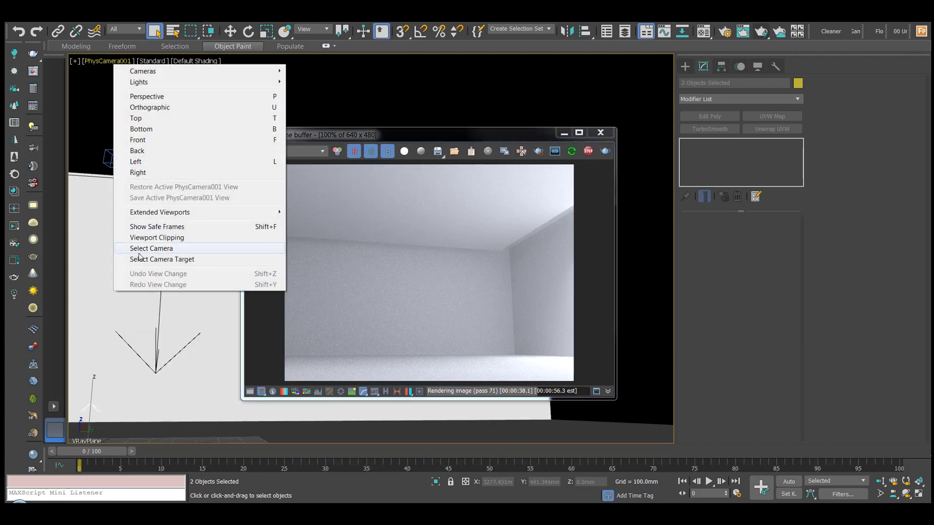
pyautogui.click(151, 248)
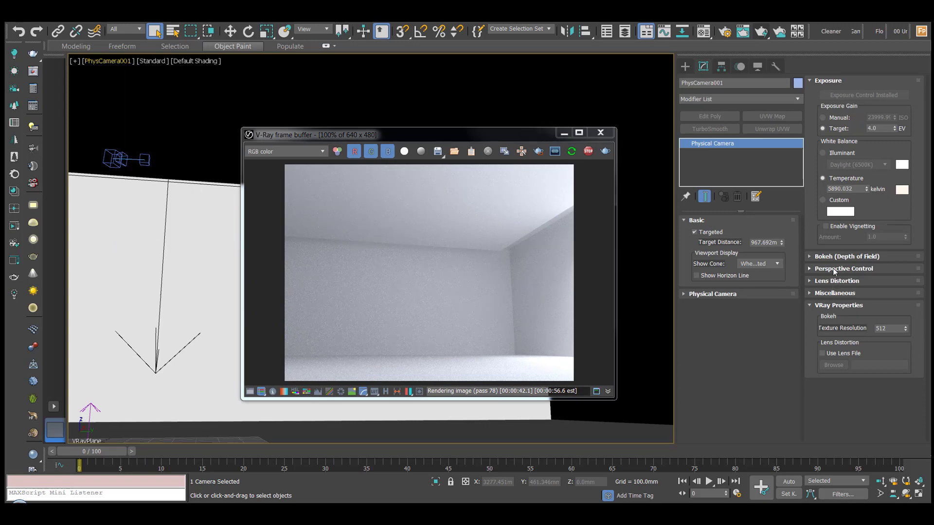
# - Under Perspective Control, enable Auto Vertical Tilt Correction on the physical camera
pyautogui.click(844, 269)
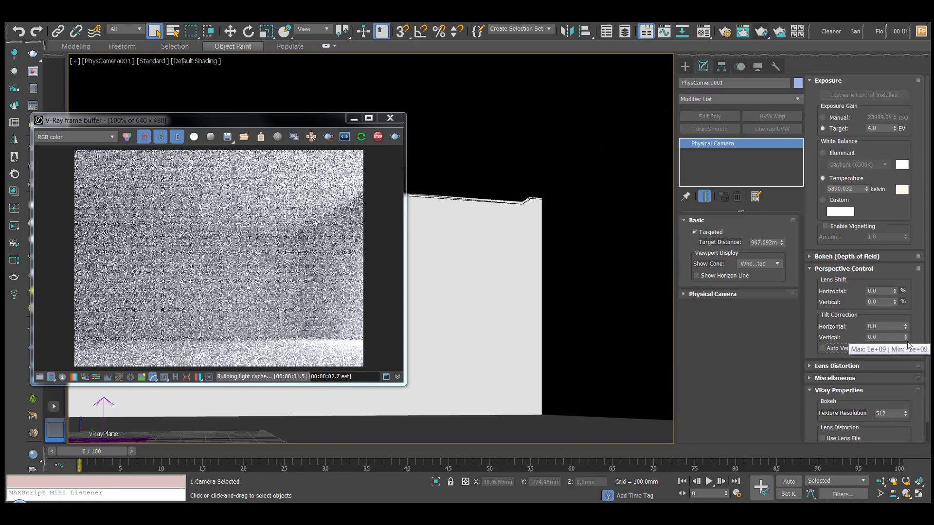
pyautogui.click(905, 338)
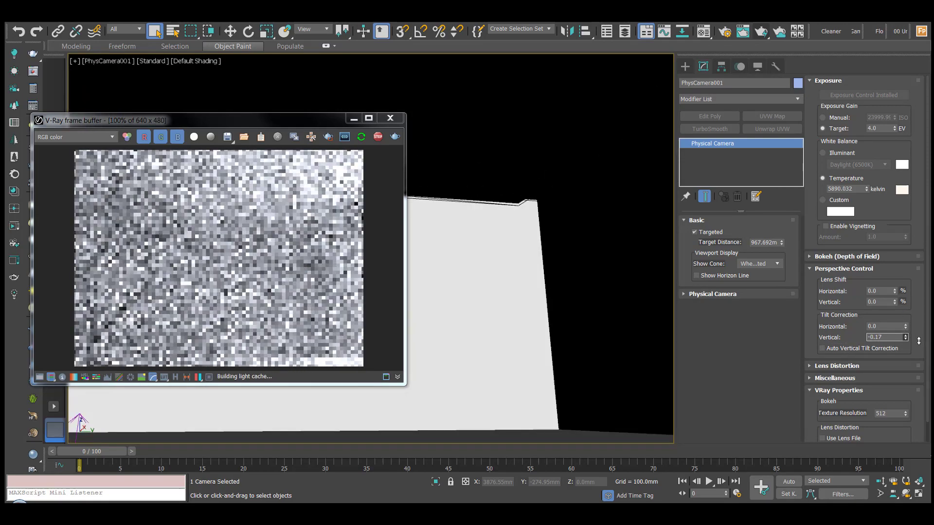
pyautogui.click(823, 348)
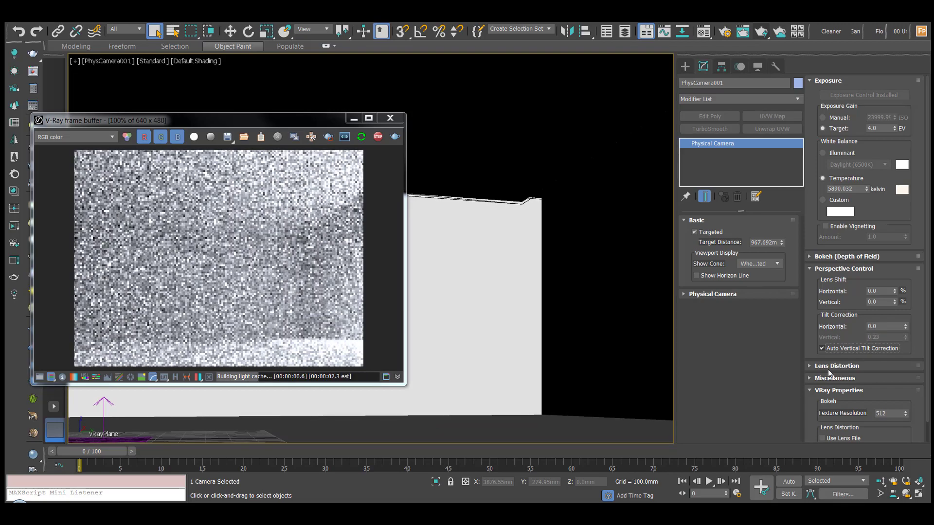